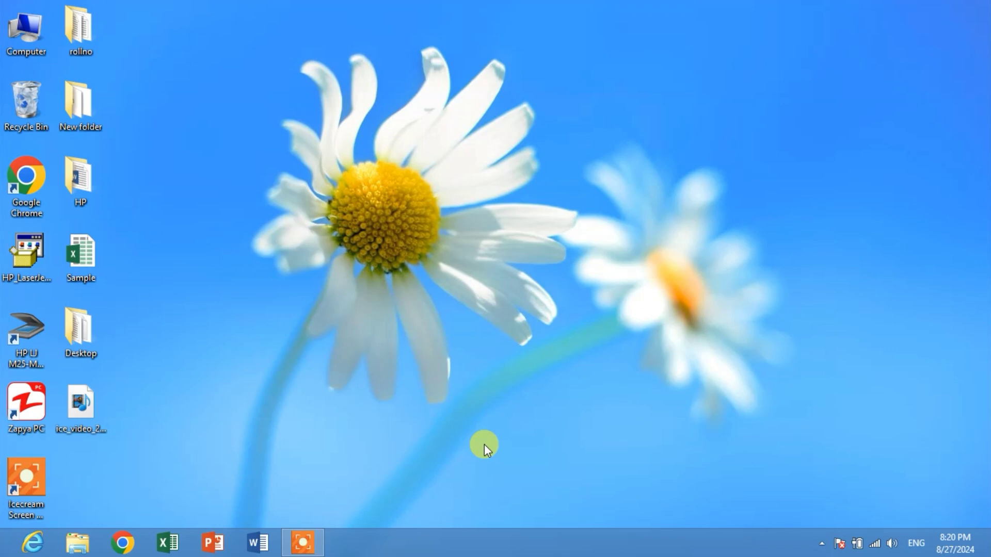
mouse_move(480, 452)
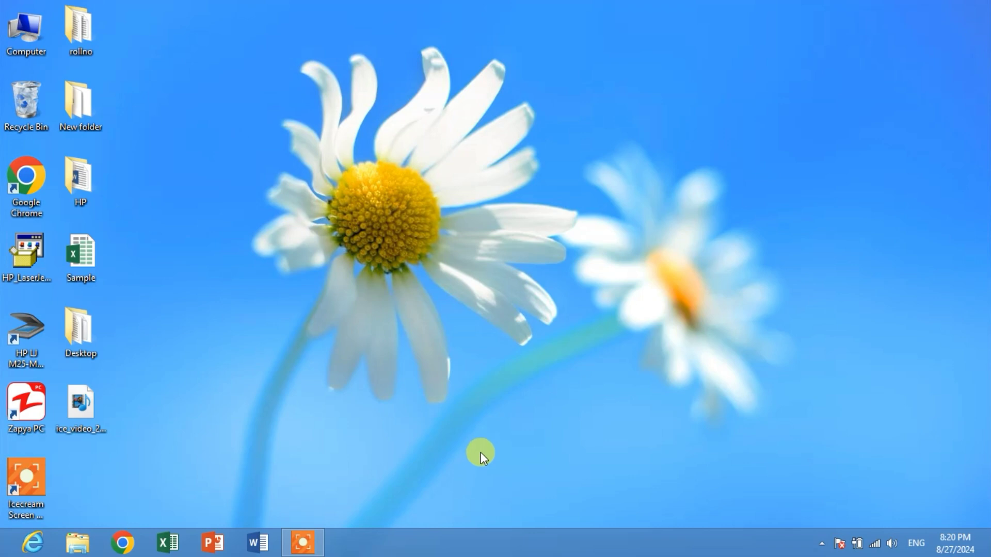
mouse_move(370, 439)
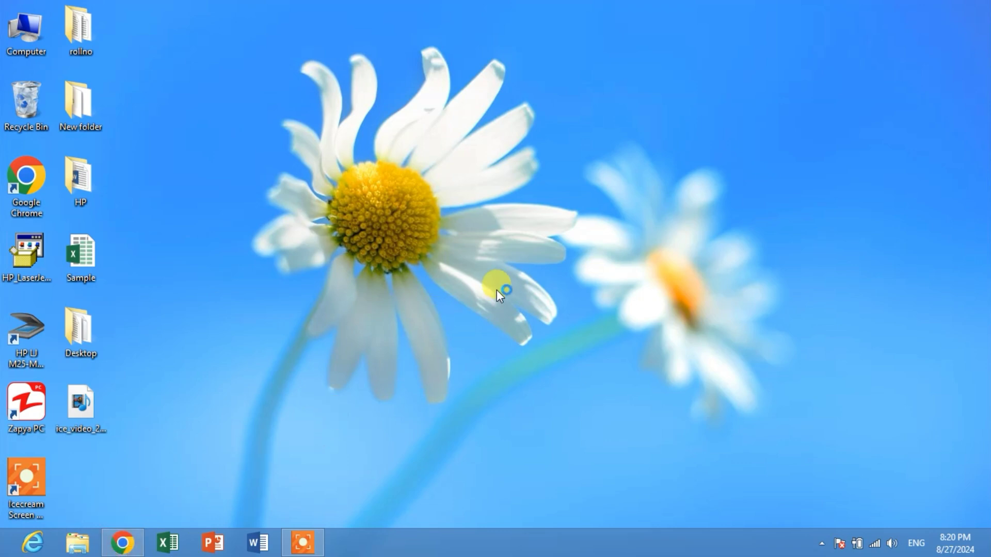
Run a Google search for 'dafont' from Chrome's taskbar-launched address bar.
click(122, 542)
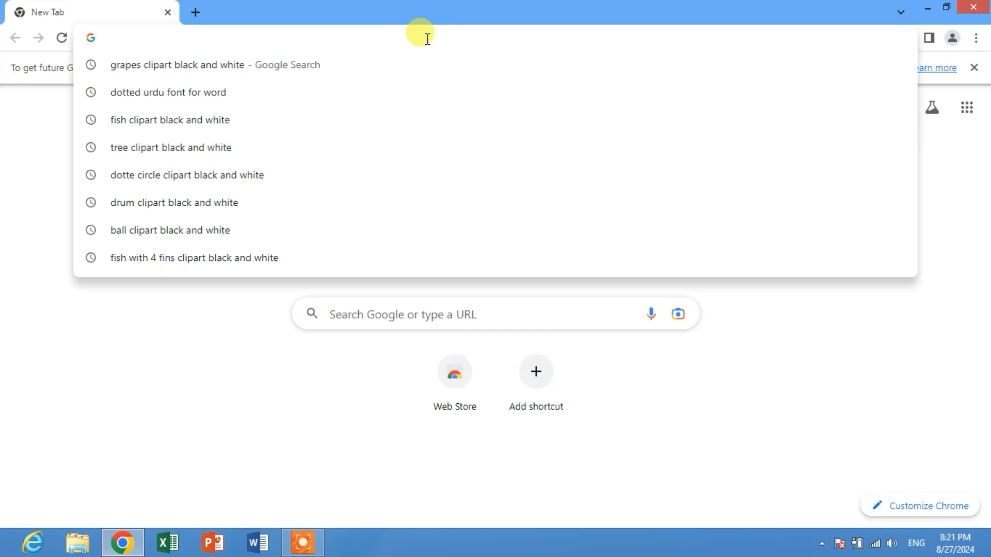
text(dafont)
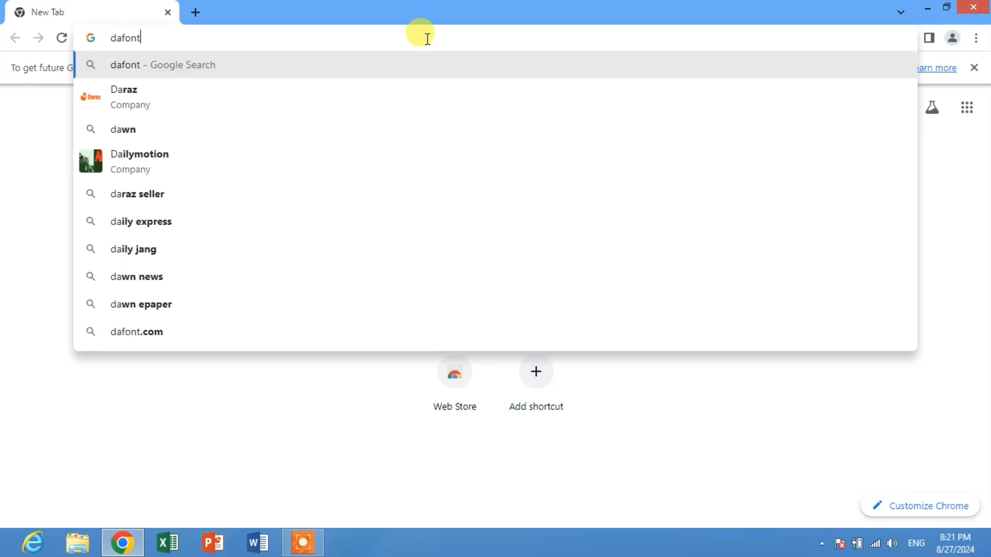
key(Return)
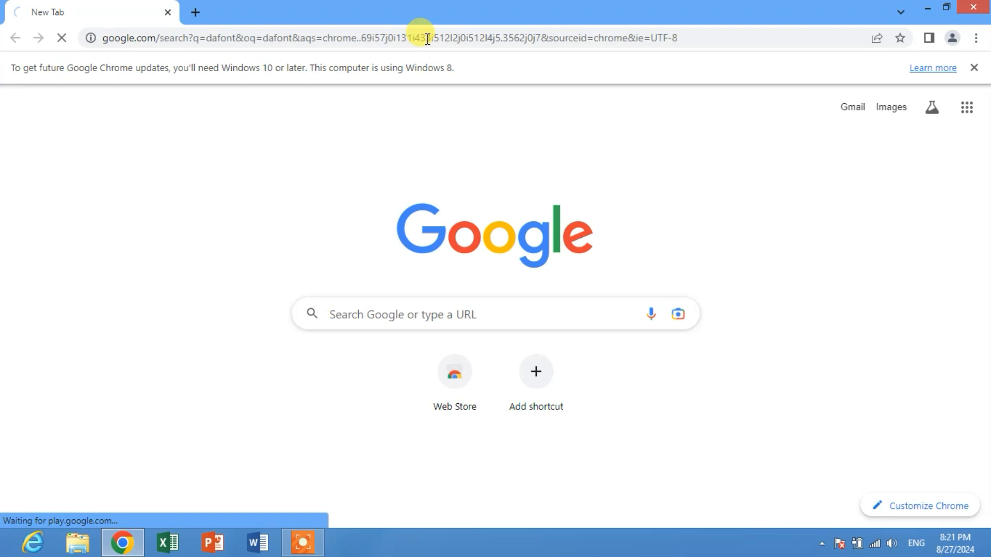
mouse_move(404, 157)
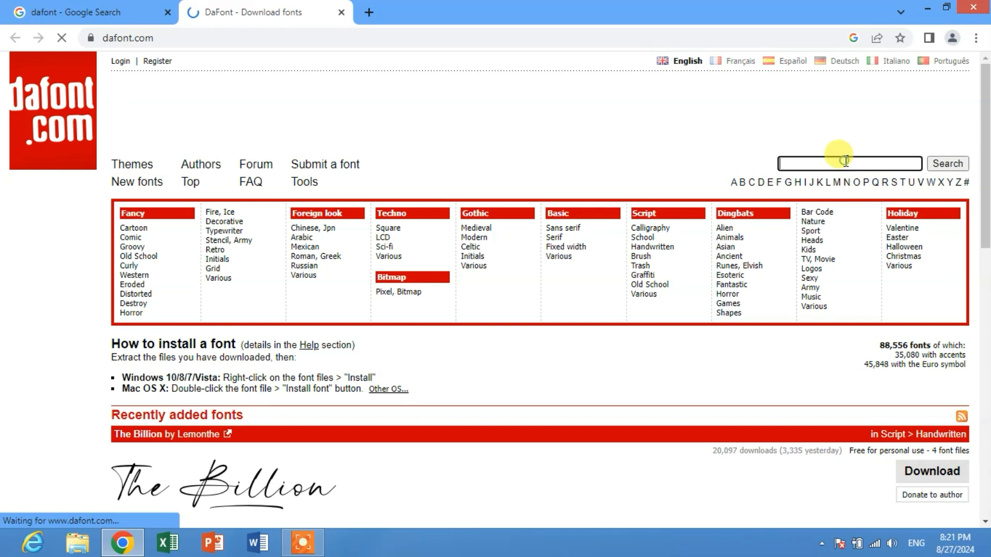
mouse_move(807, 207)
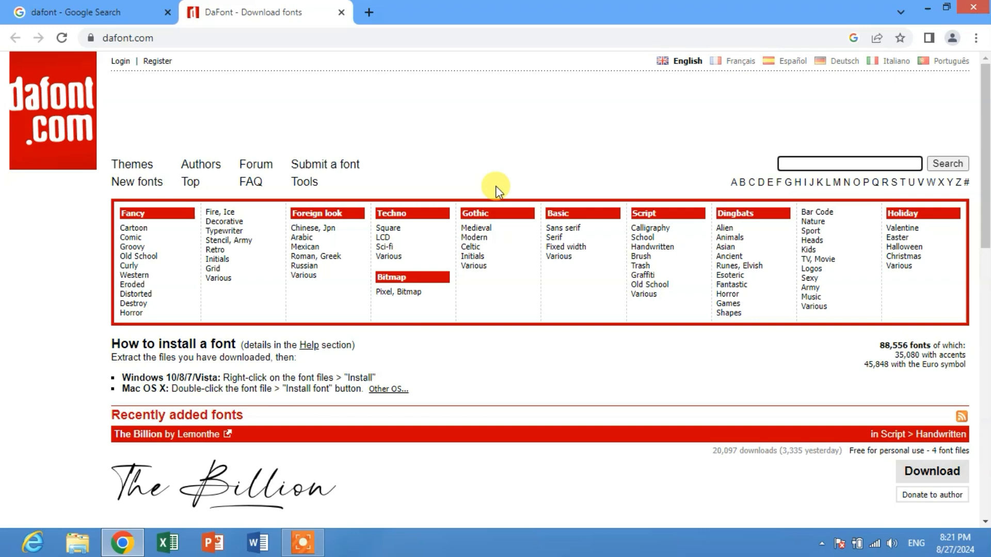
scroll(down, 3)
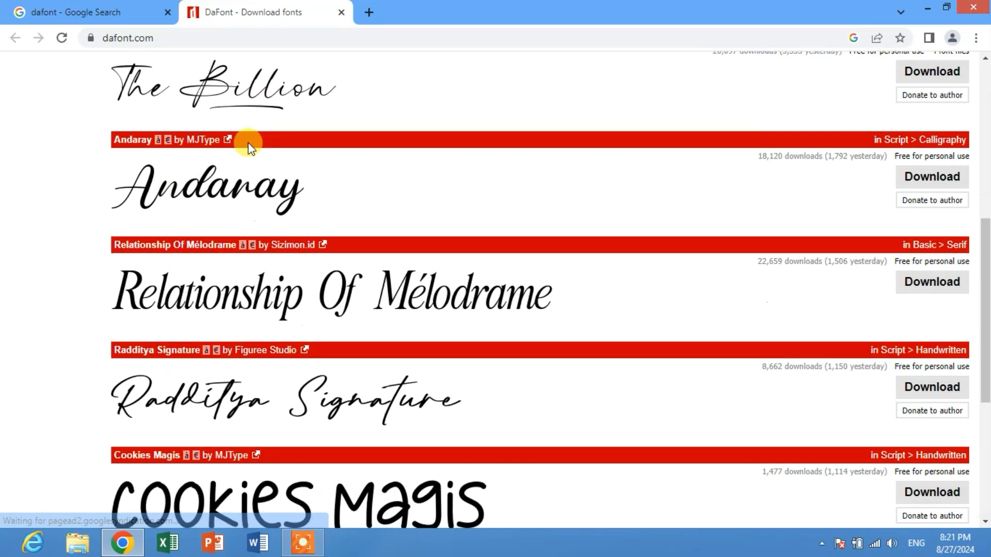
scroll(down, 3)
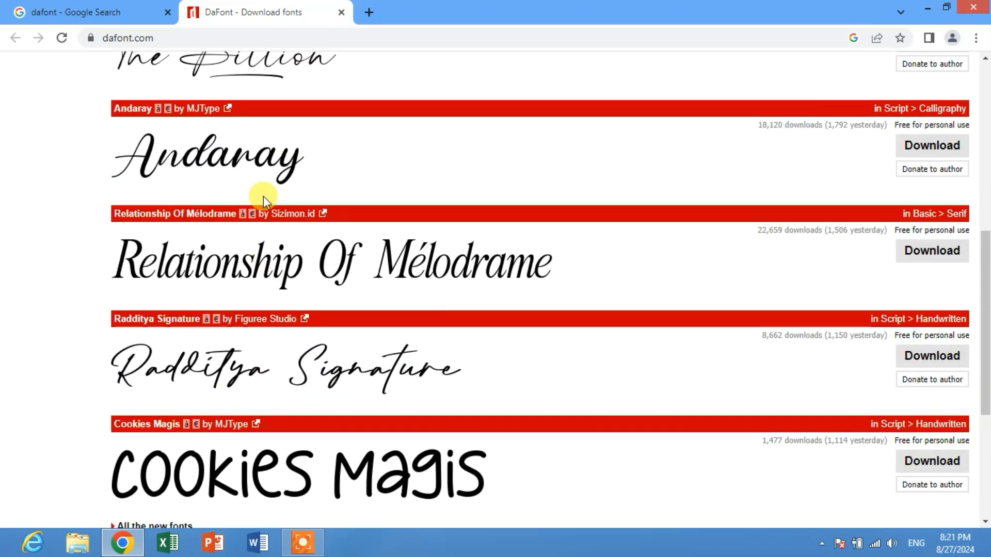
scroll(up, 3)
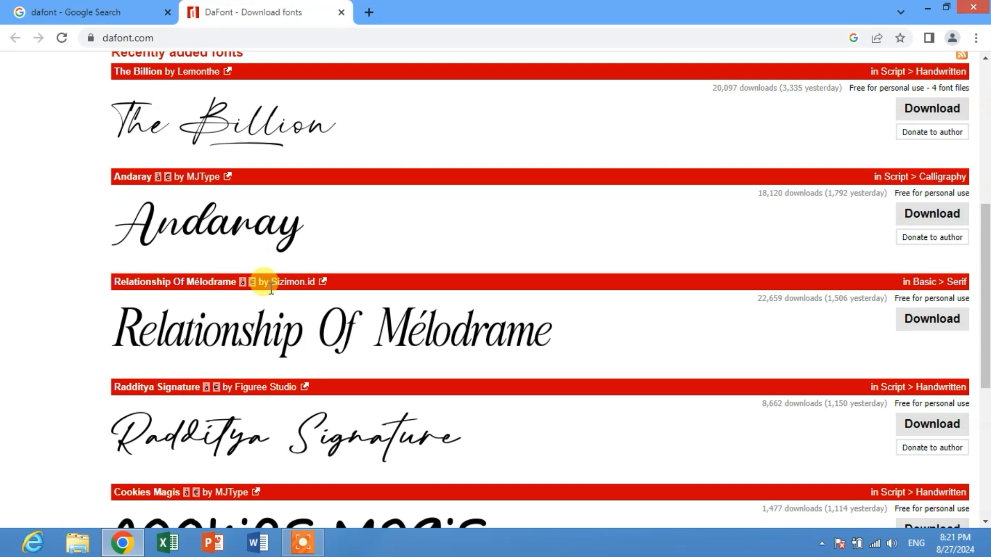
scroll(up, 3)
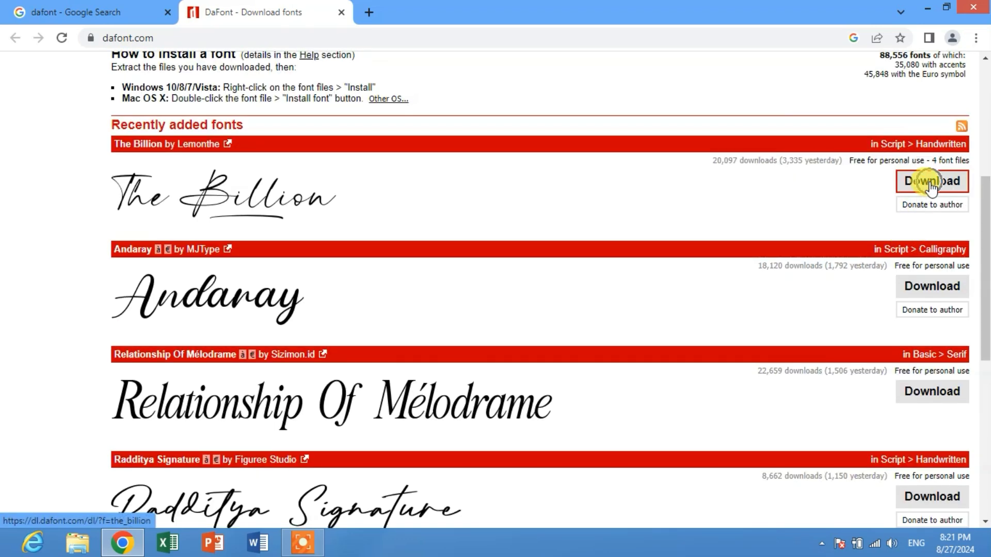
scroll(up, 3)
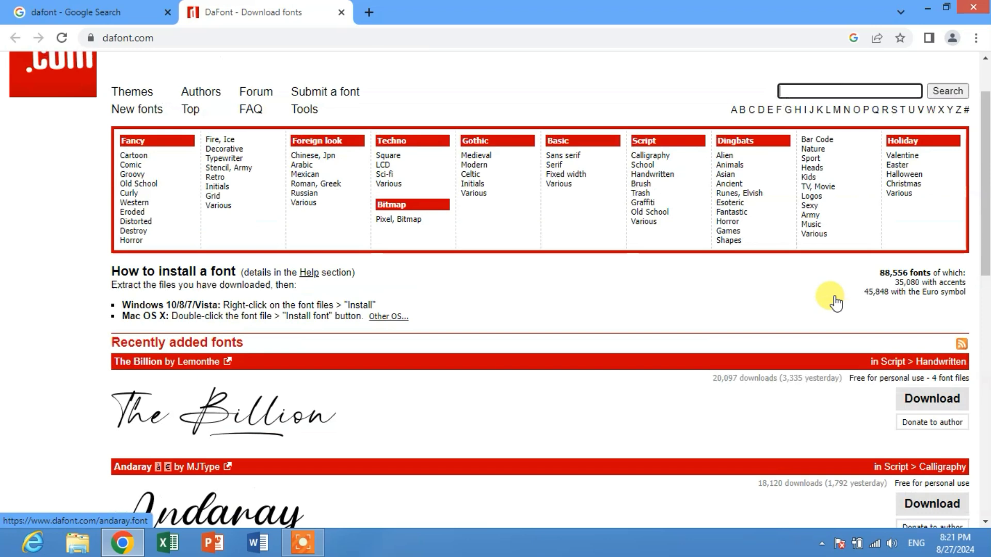
scroll(up, 3)
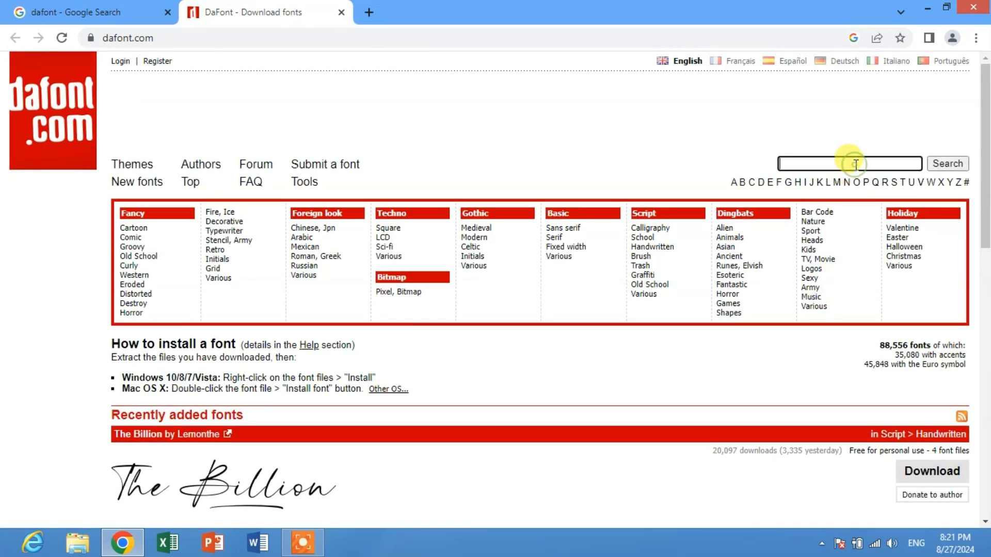
Search dafont for dotted fonts and download PW Dotted Font.
click(947, 163)
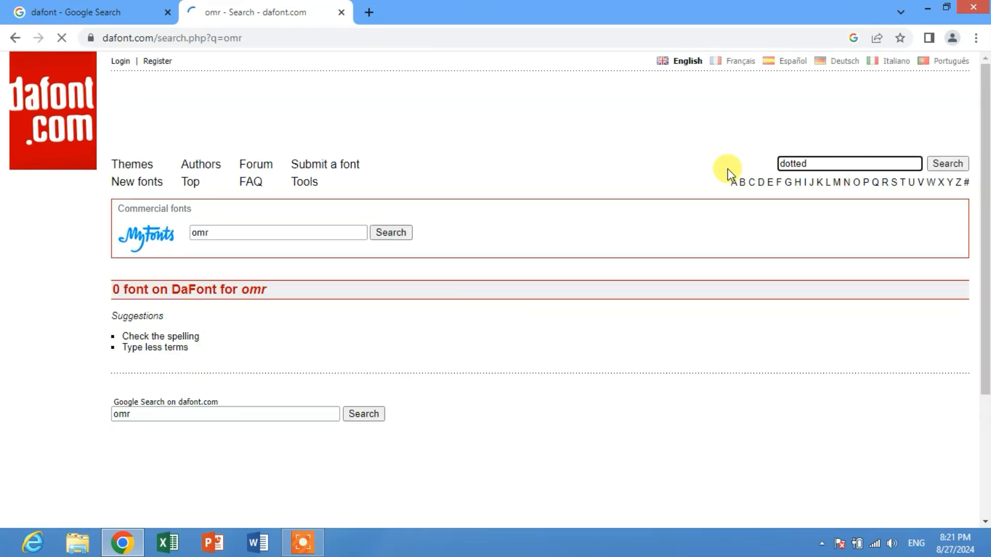
click(947, 163)
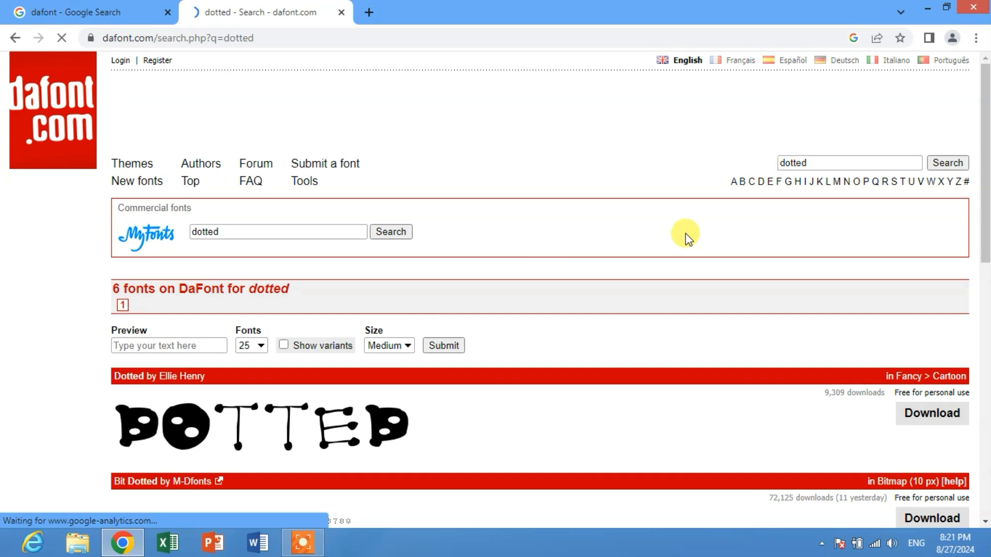
scroll(down, 3)
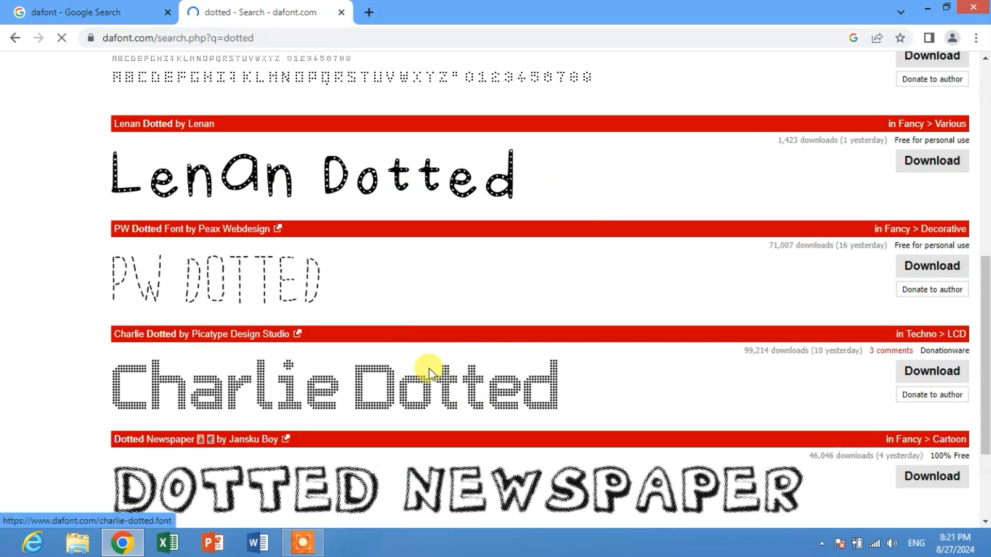
click(931, 265)
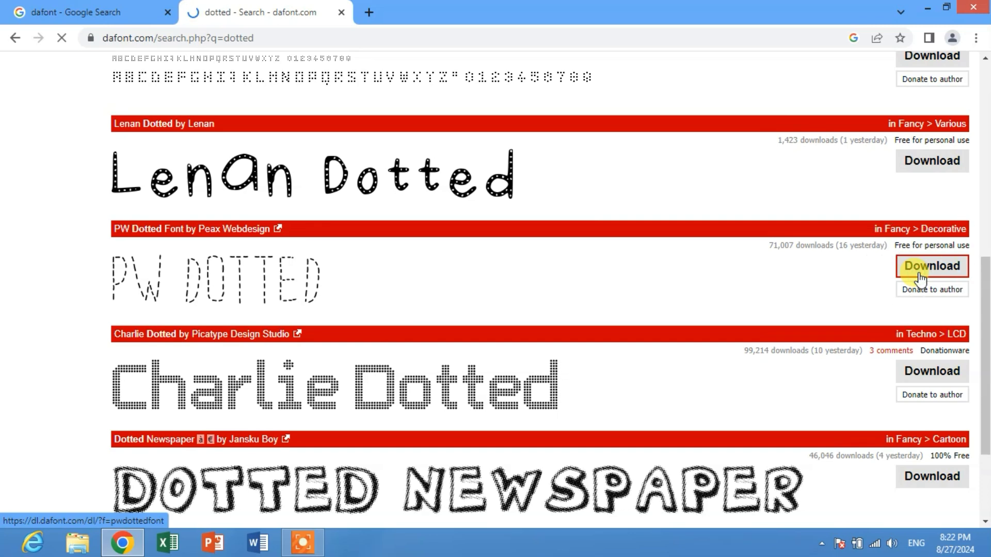
click(930, 265)
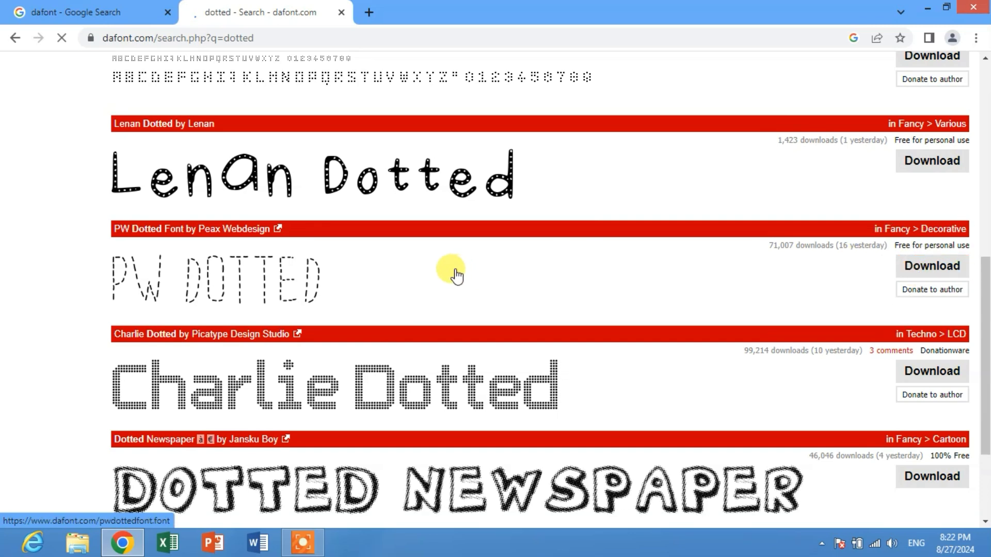
click(931, 265)
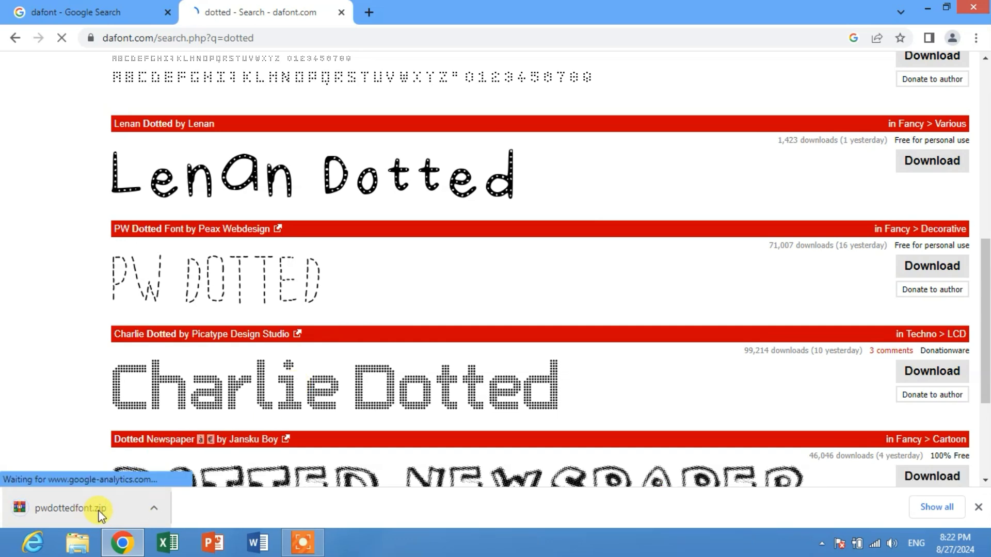
Open pwdottedfont.zip in WinRAR and dismiss the license purchase reminder.
click(154, 508)
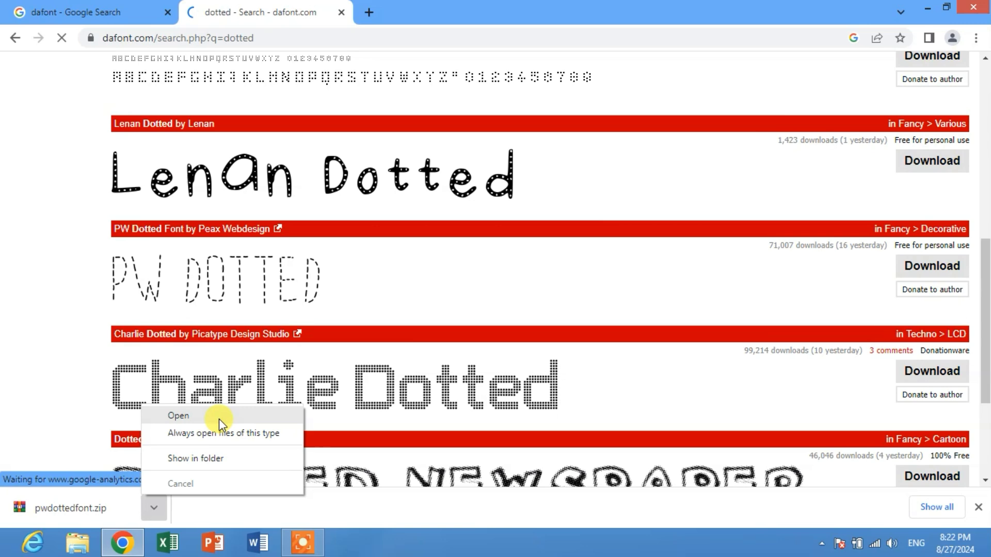
click(178, 415)
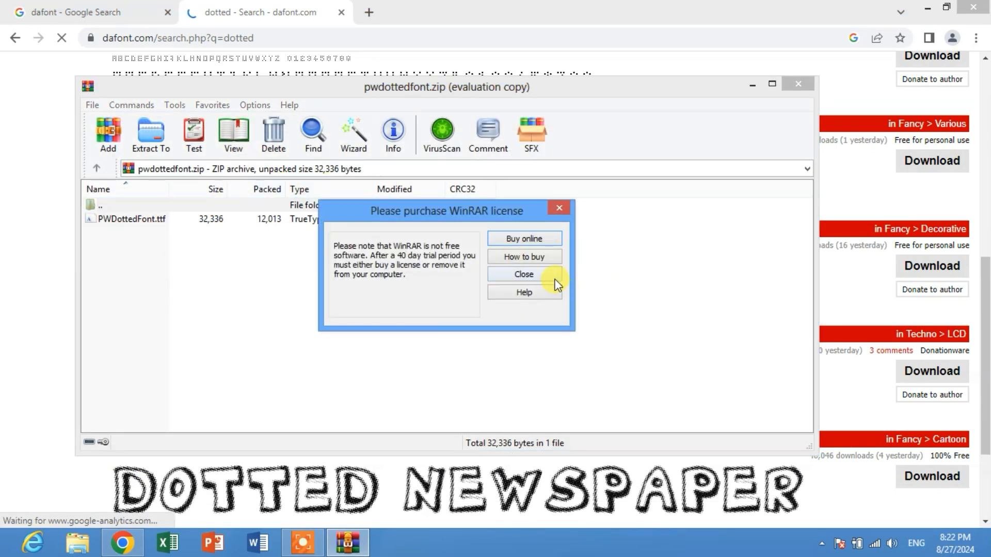
click(523, 274)
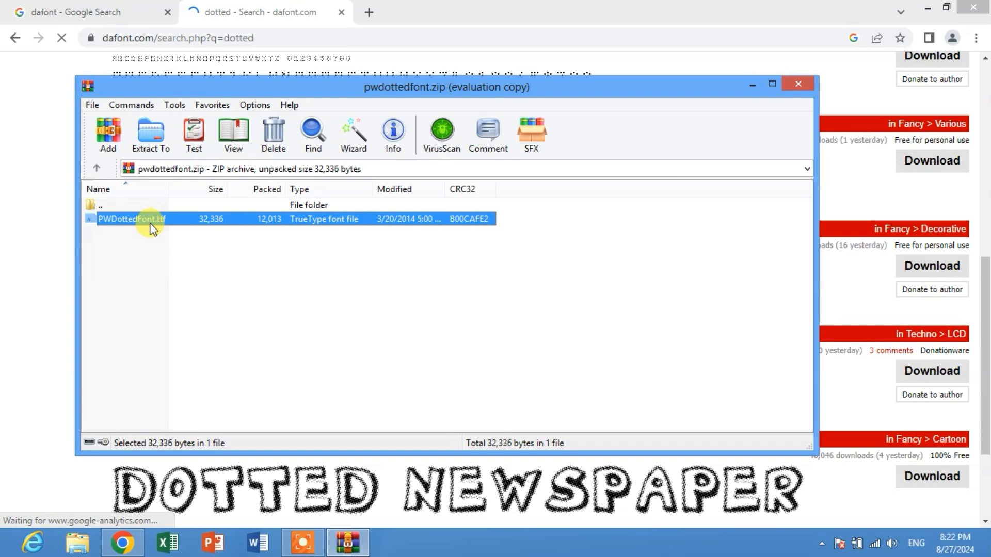
Preview PWDottedFont.ttf in Font Viewer and install it.
double_click(131, 218)
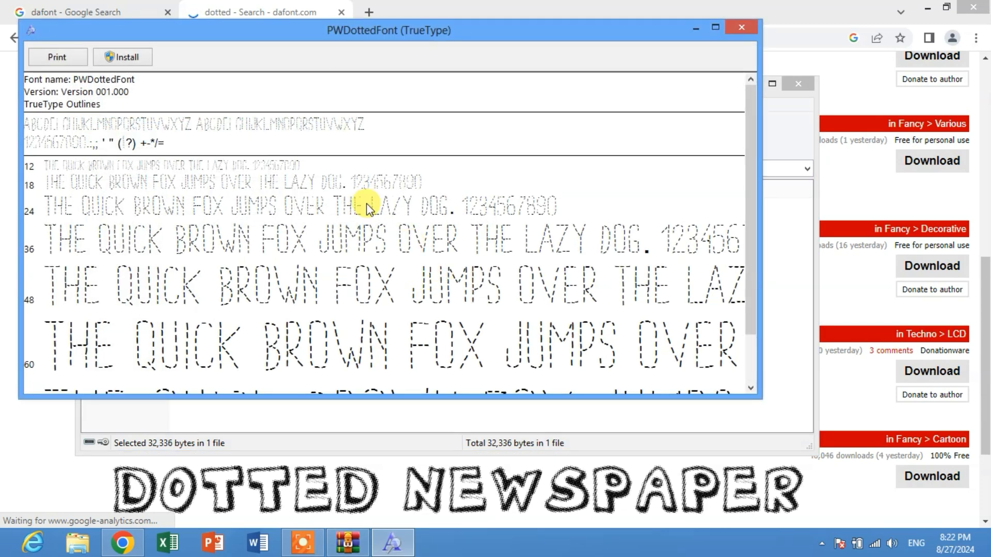
click(123, 56)
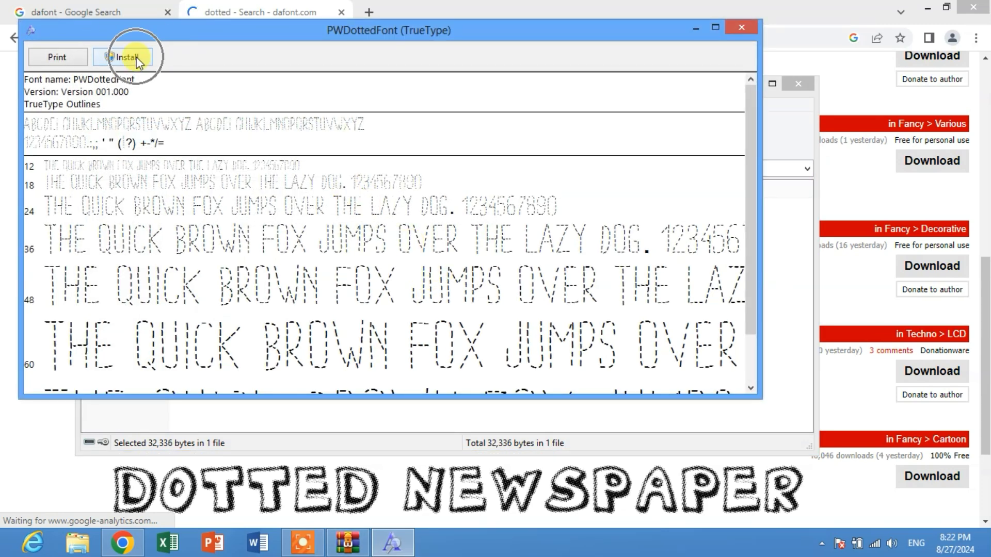
click(123, 56)
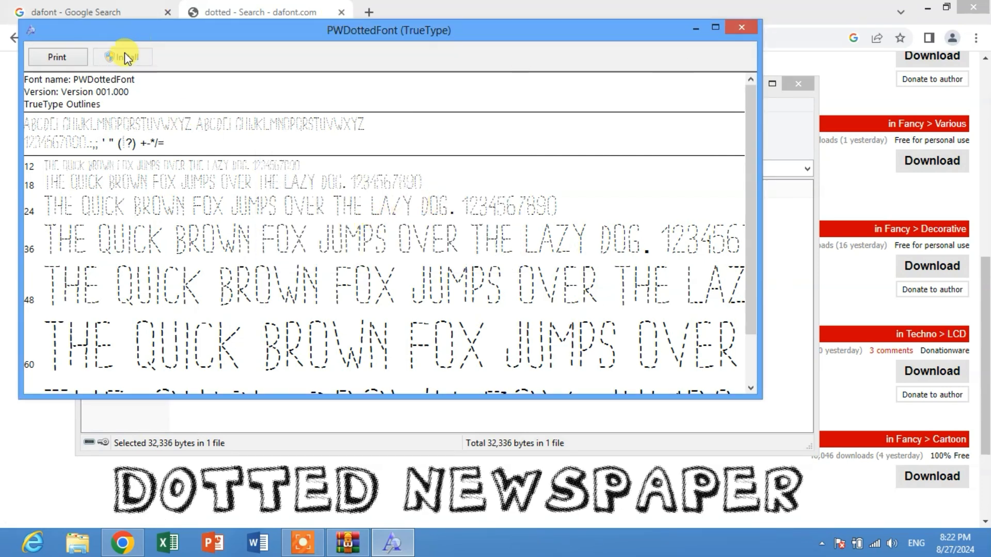
mouse_move(681, 57)
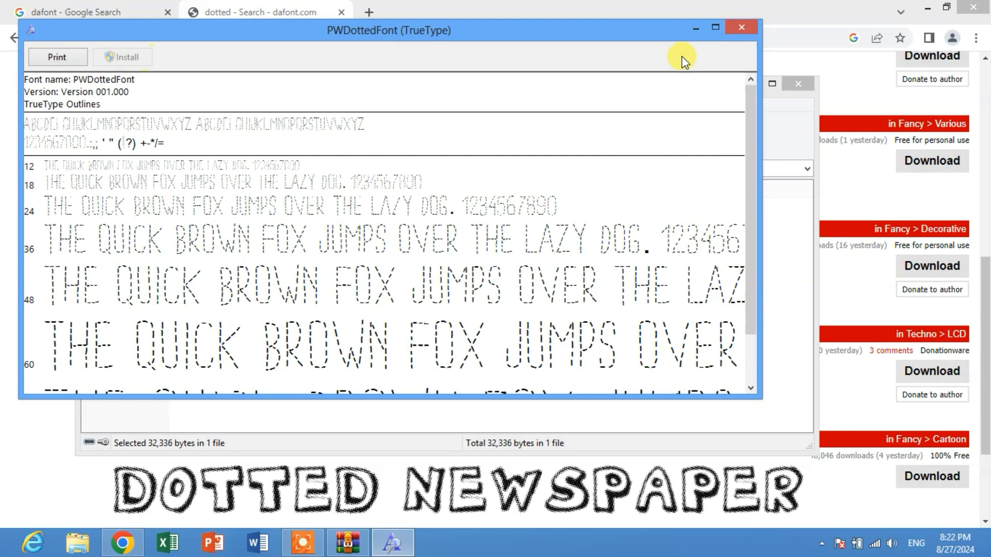
Close the font preview, the WinRAR archive and Chrome.
click(740, 27)
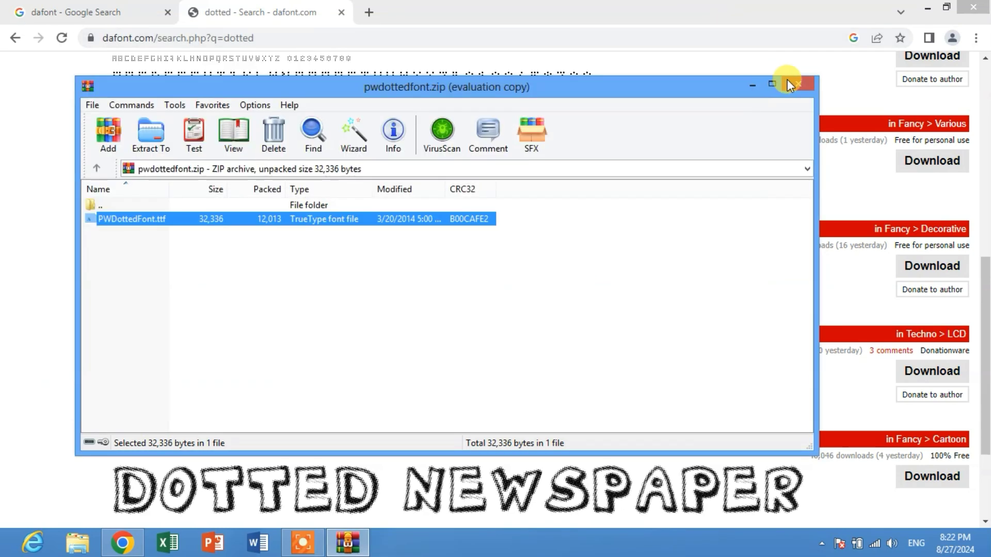
click(802, 84)
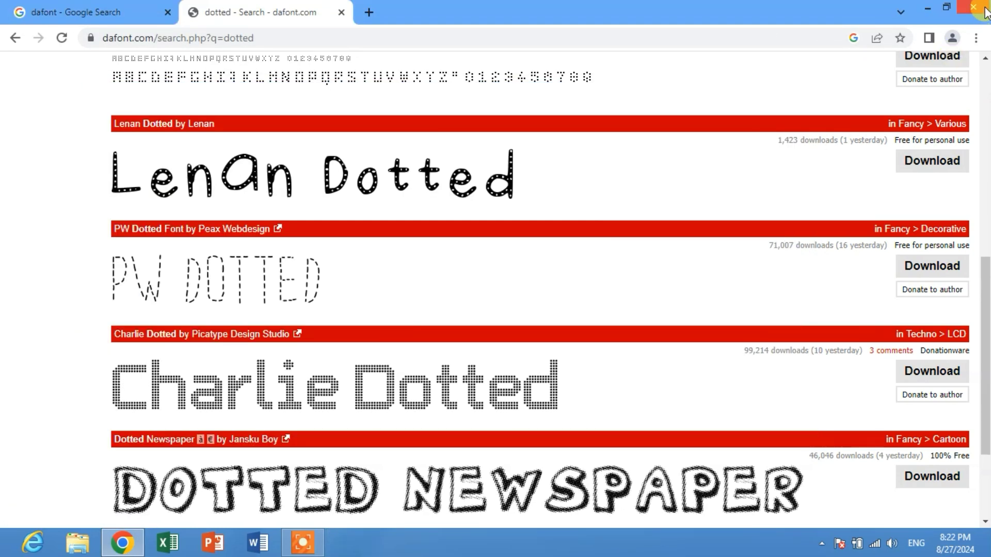
click(978, 7)
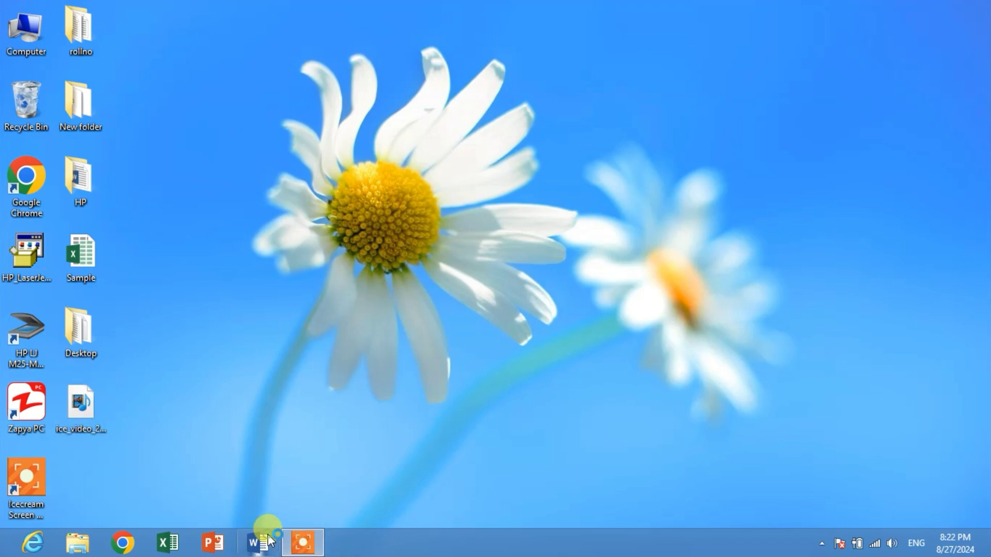
Start a blank Word document and scroll the font list to the R–S fonts.
click(256, 542)
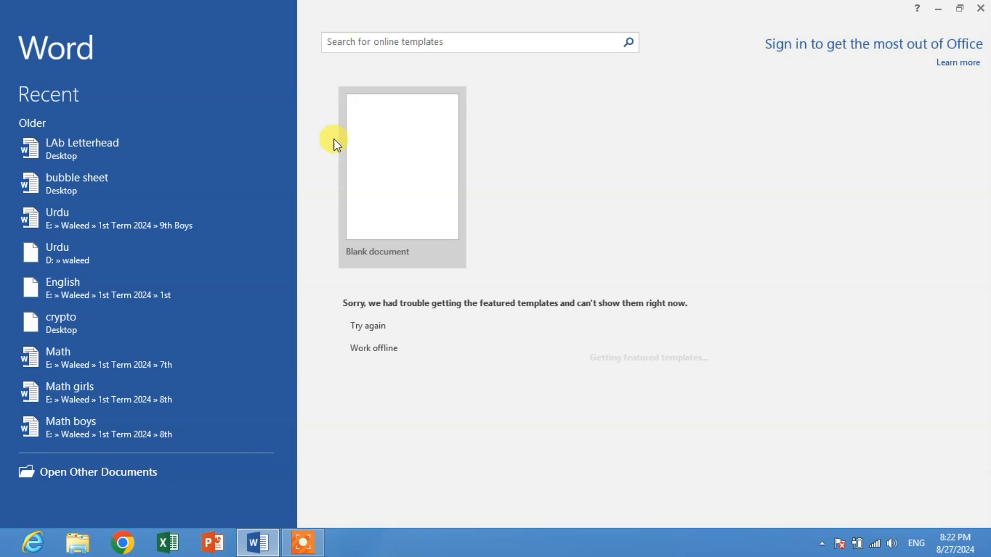
click(401, 166)
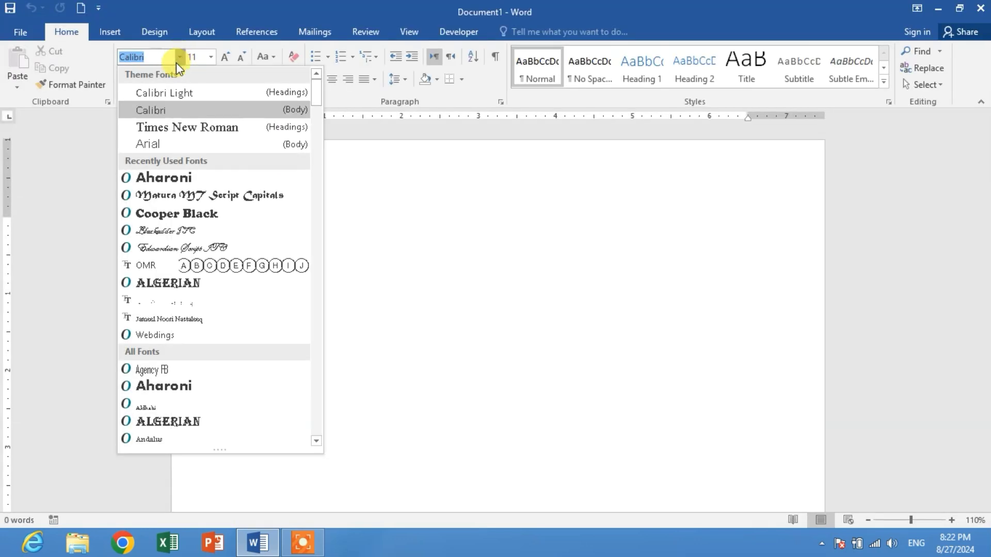
scroll(down, 3)
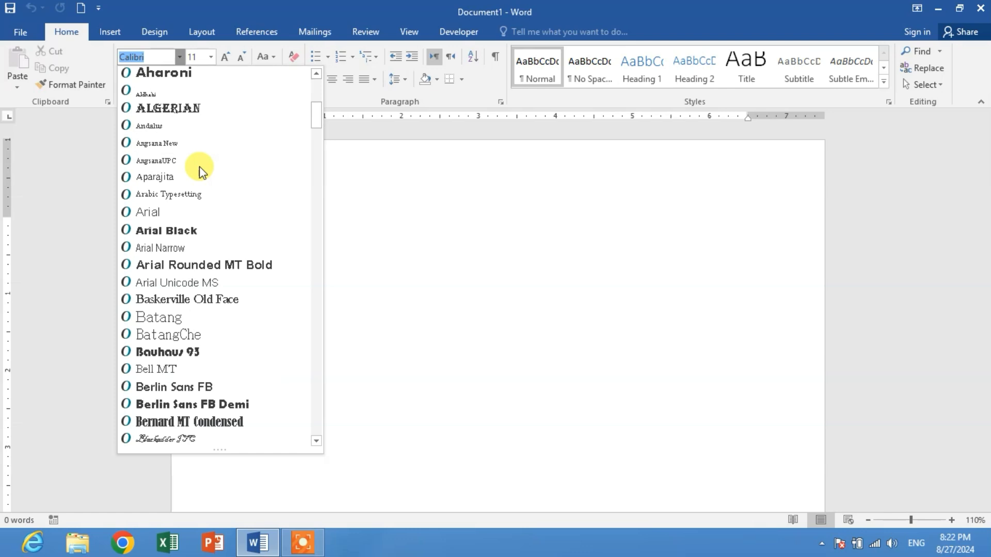
scroll(down, 3)
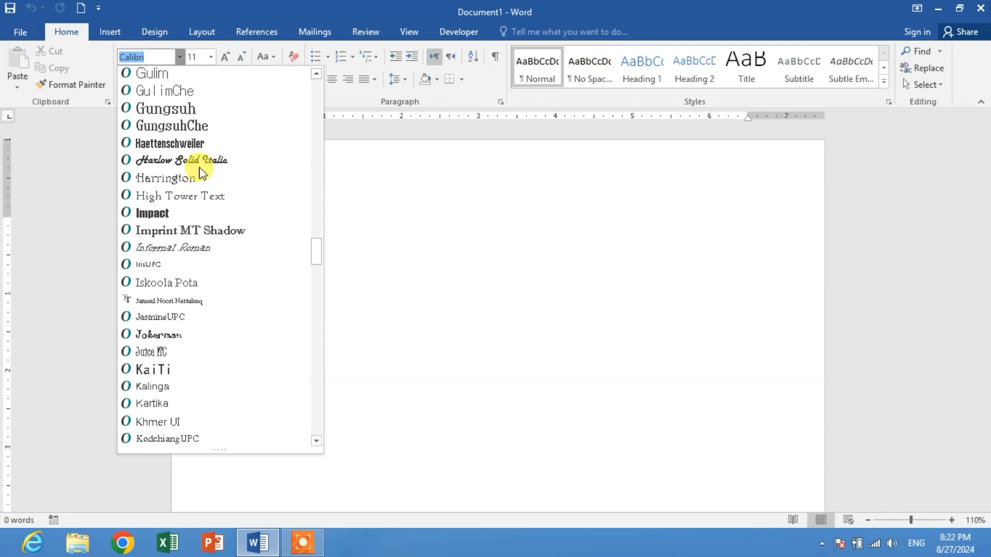
scroll(down, 3)
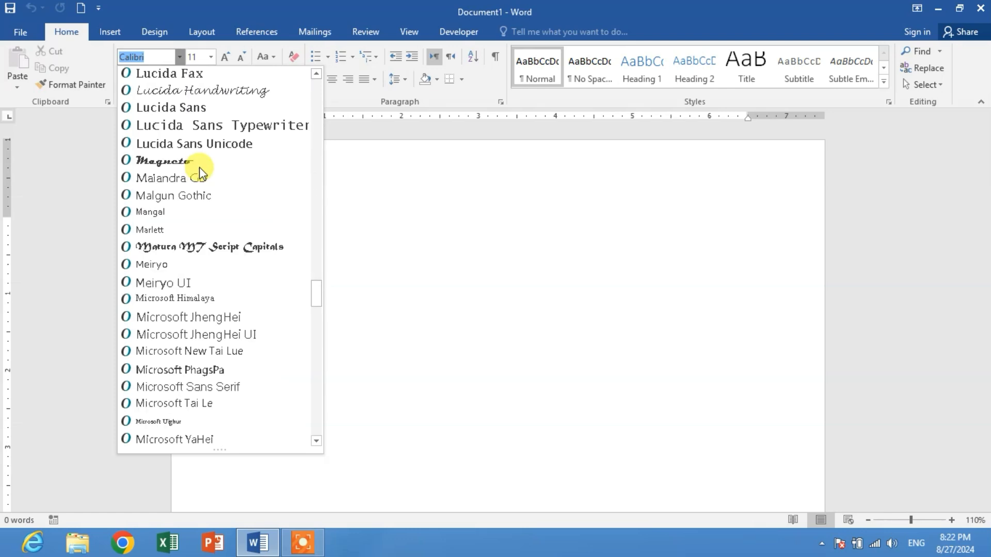
scroll(down, 3)
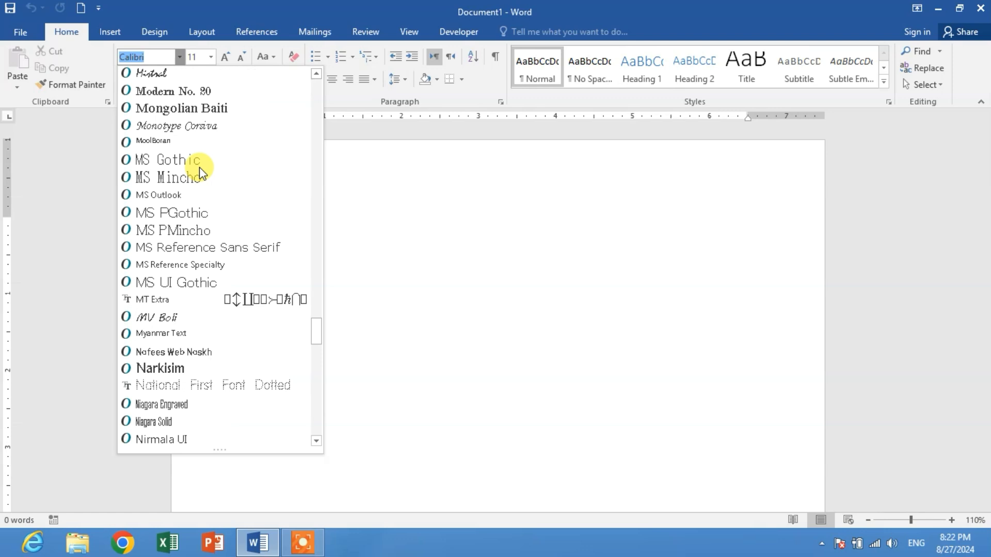
scroll(down, 3)
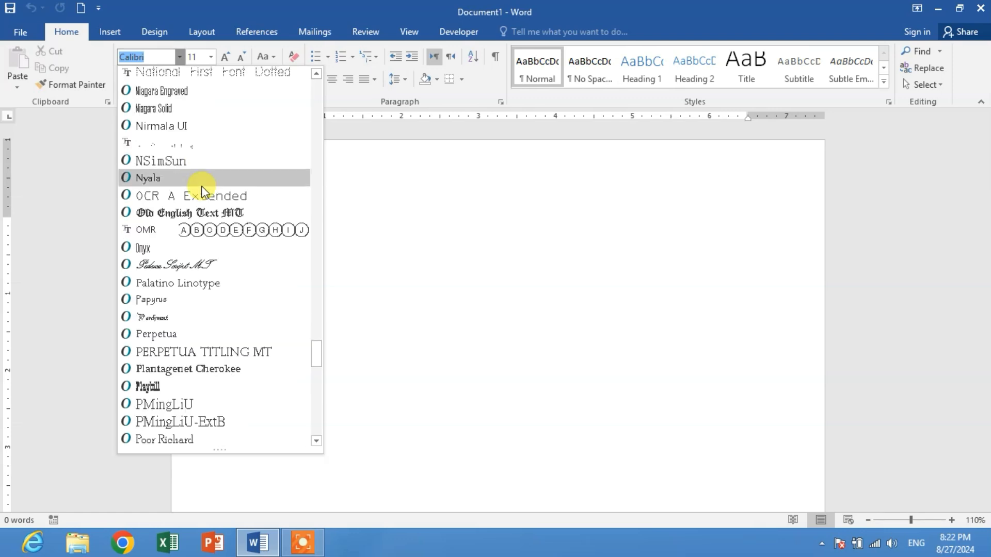
scroll(down, 3)
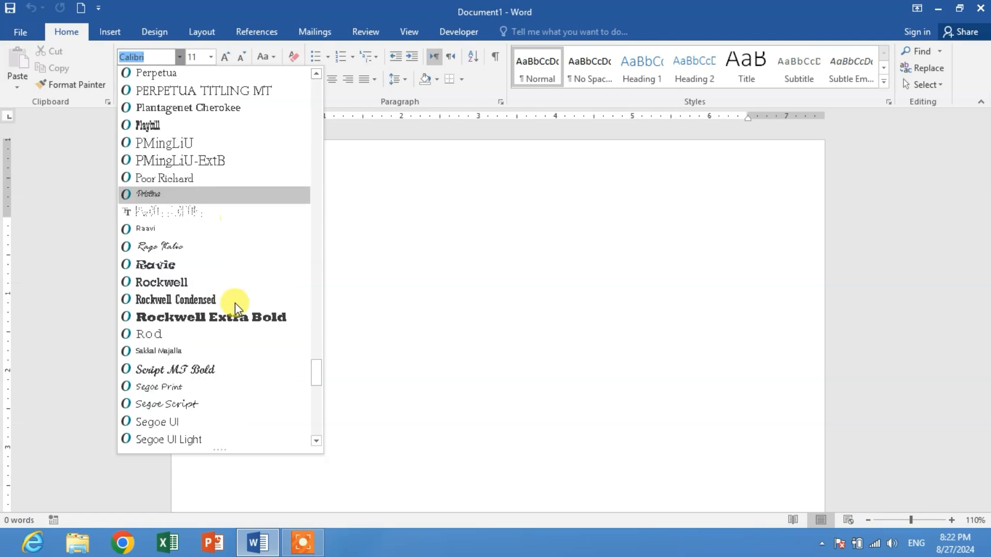
scroll(down, 3)
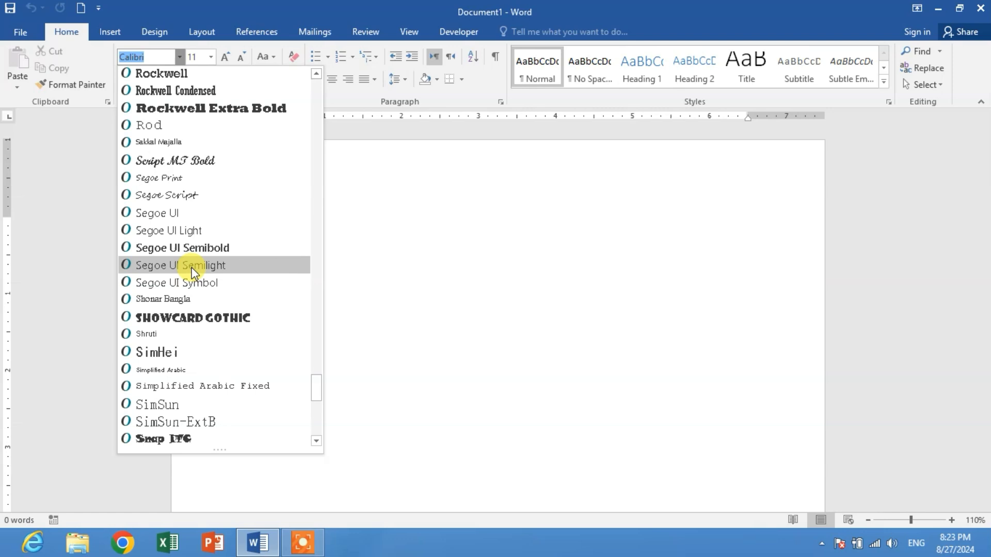
scroll(down, 3)
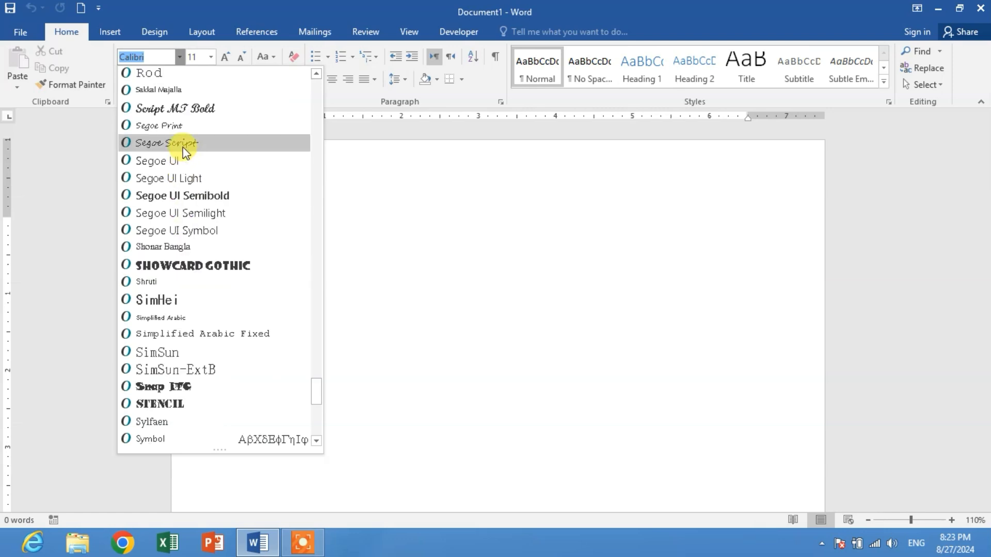
scroll(up, 3)
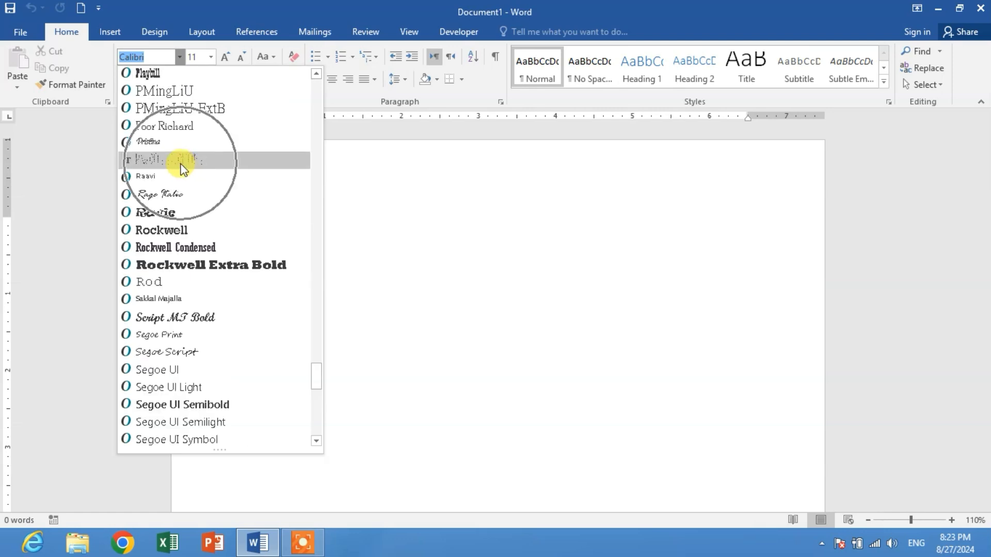
Apply PWDottedFont, grow it to 72 pt, and type 'FAMI HOW'.
click(183, 160)
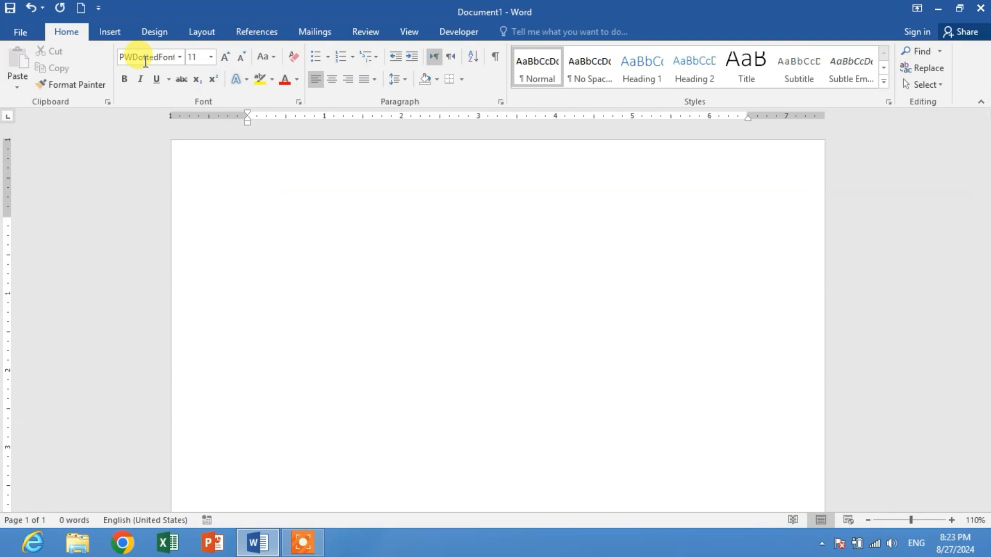
text(ASADDD)
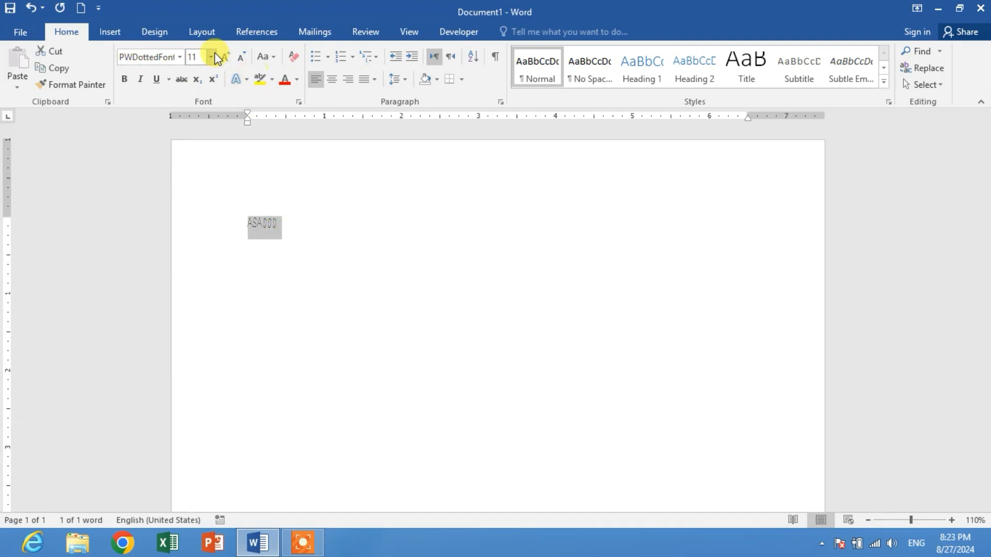
click(222, 57)
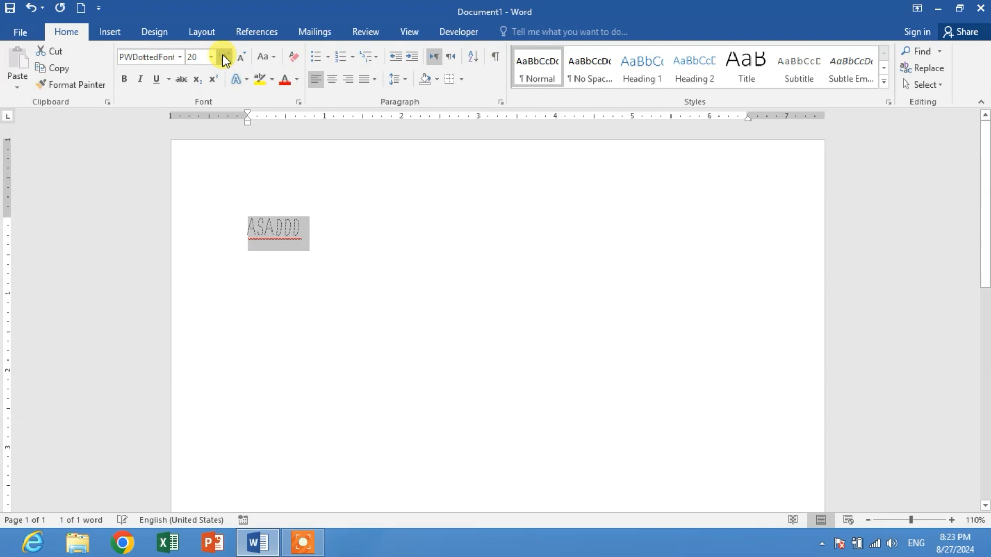
click(225, 56)
text(FA)
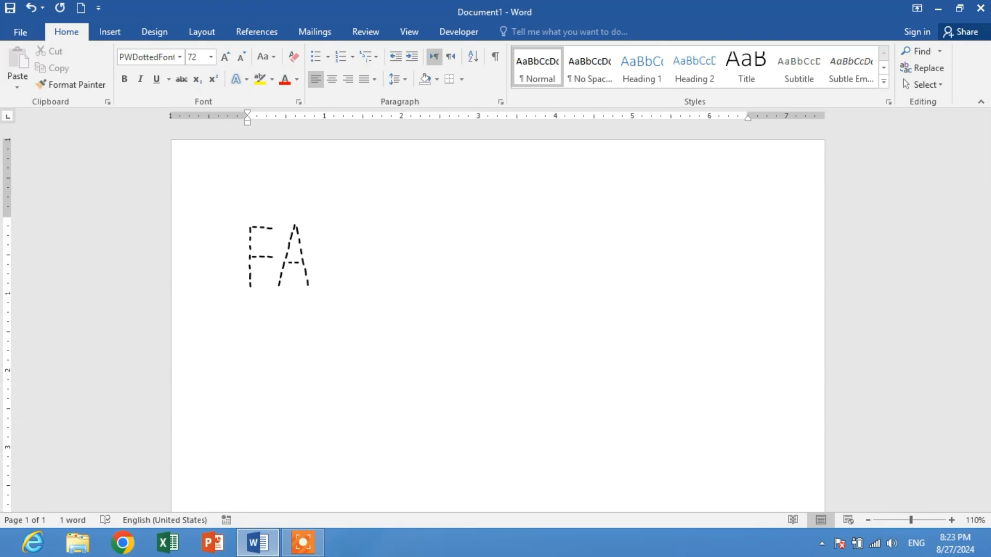
text(MI HOW)
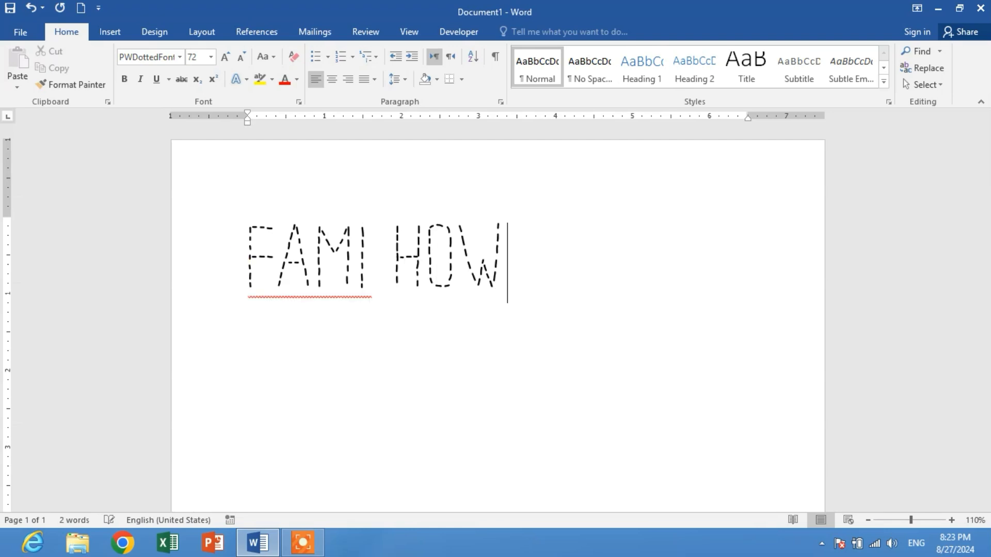
mouse_move(527, 263)
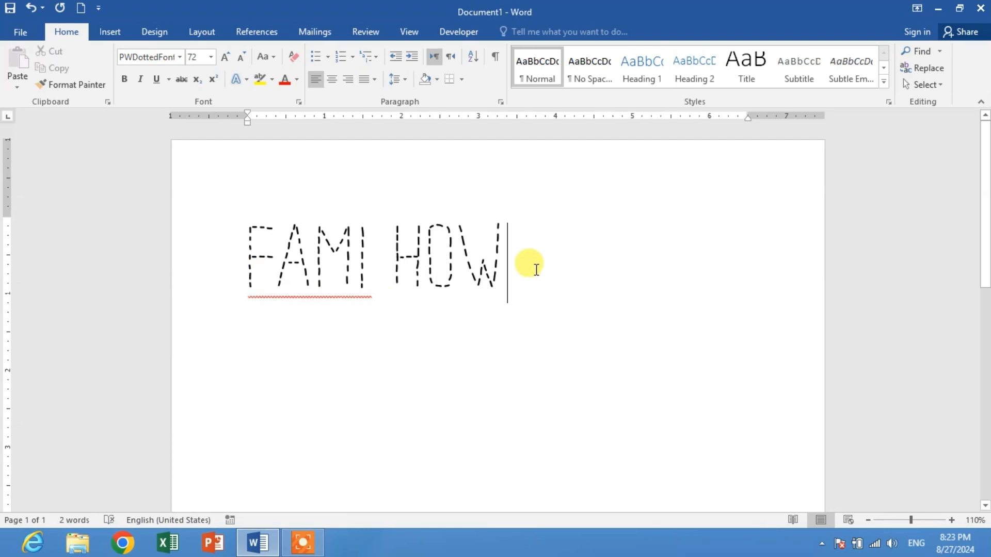